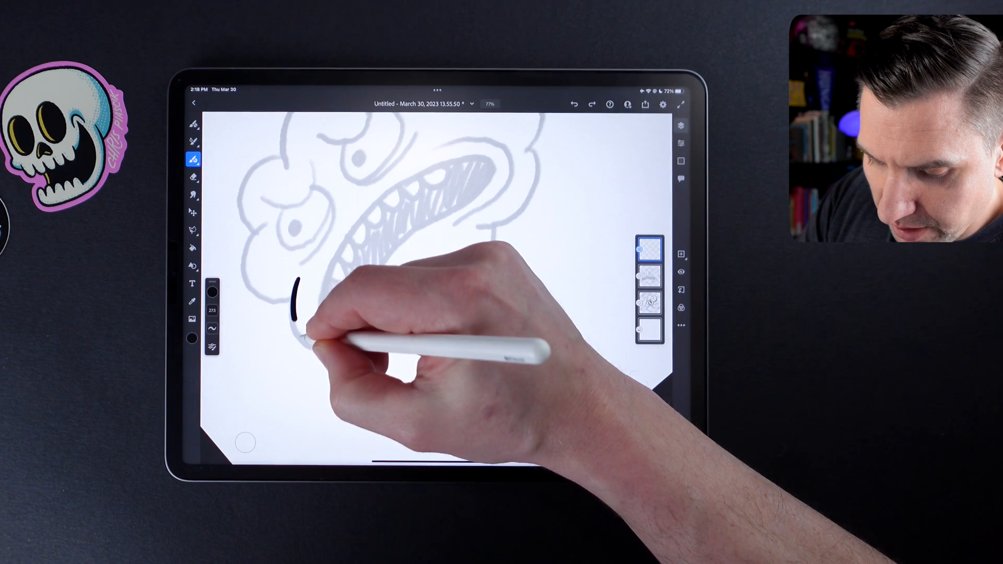
Ink the first black vector stroke along the left side of the mouth over the sketch.
drag(295, 275, 365, 326)
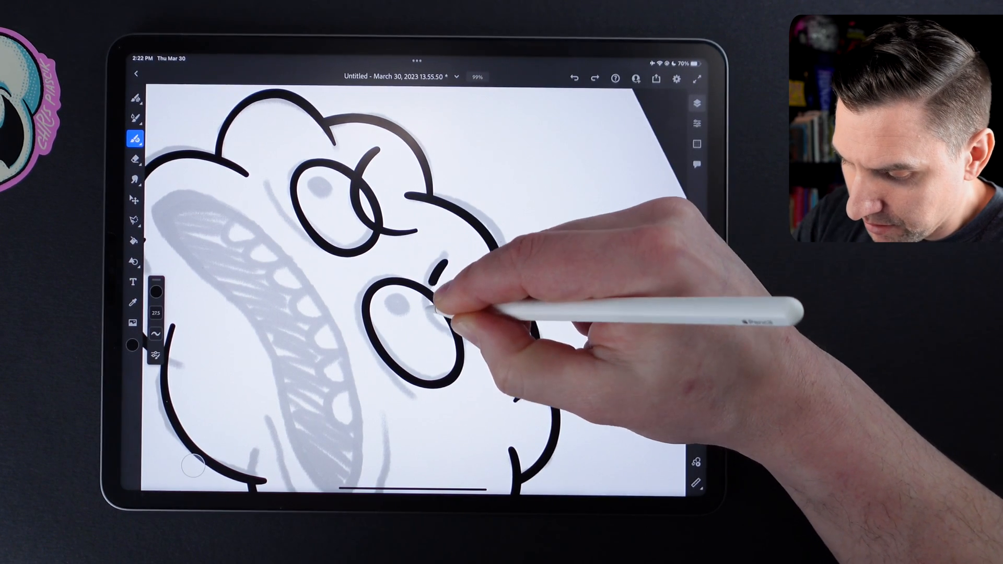
Draw the thick black eye circles and brow strokes over the cloud sketch.
click(697, 101)
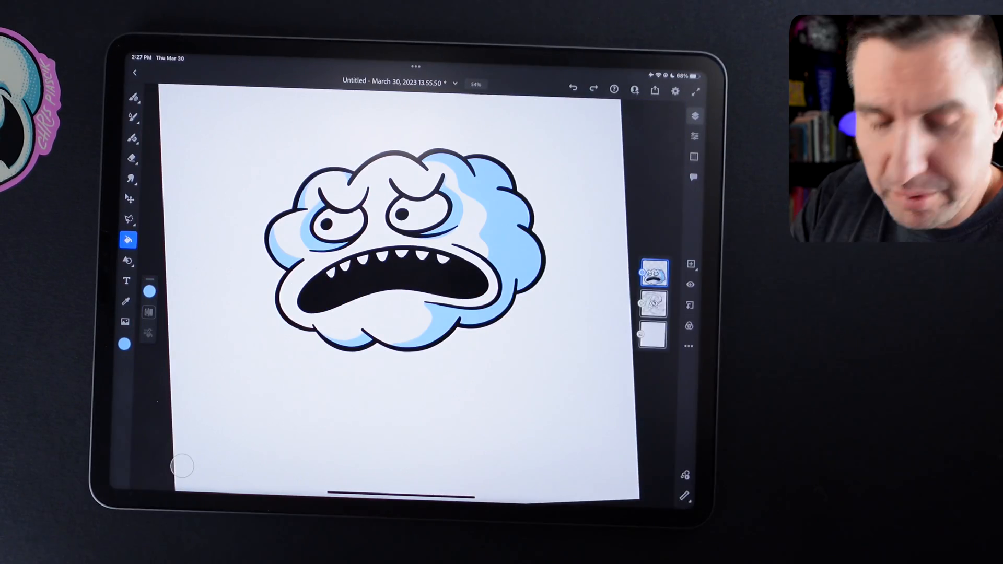
Bring up the colour wheel and swatches to pick a new colour for the shaded cloud.
click(124, 343)
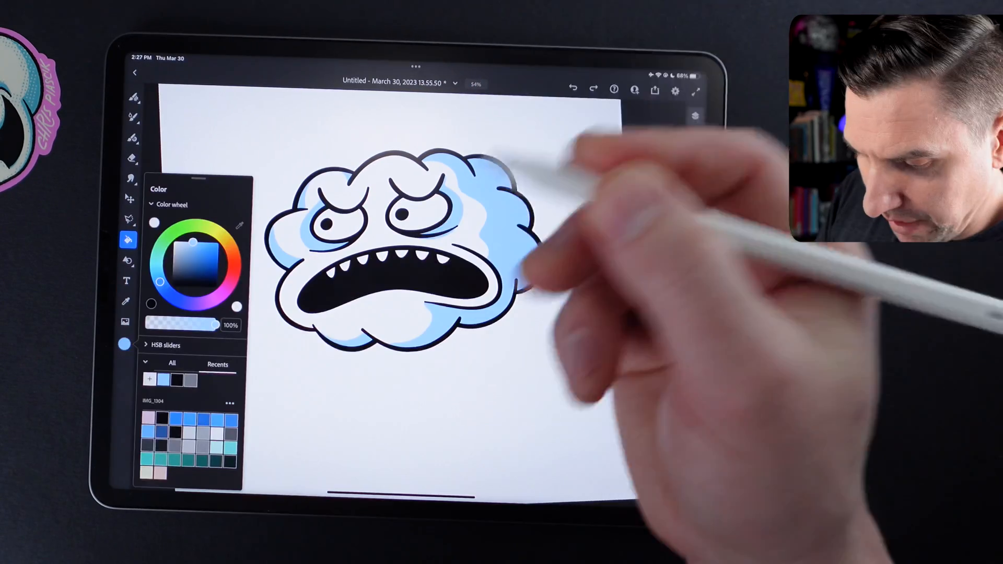